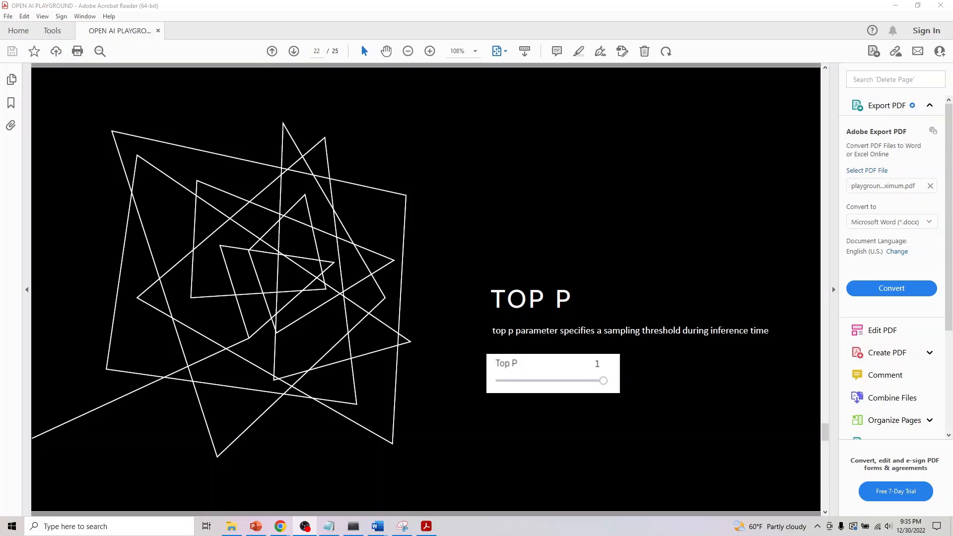
pyautogui.moveTo(138, 355)
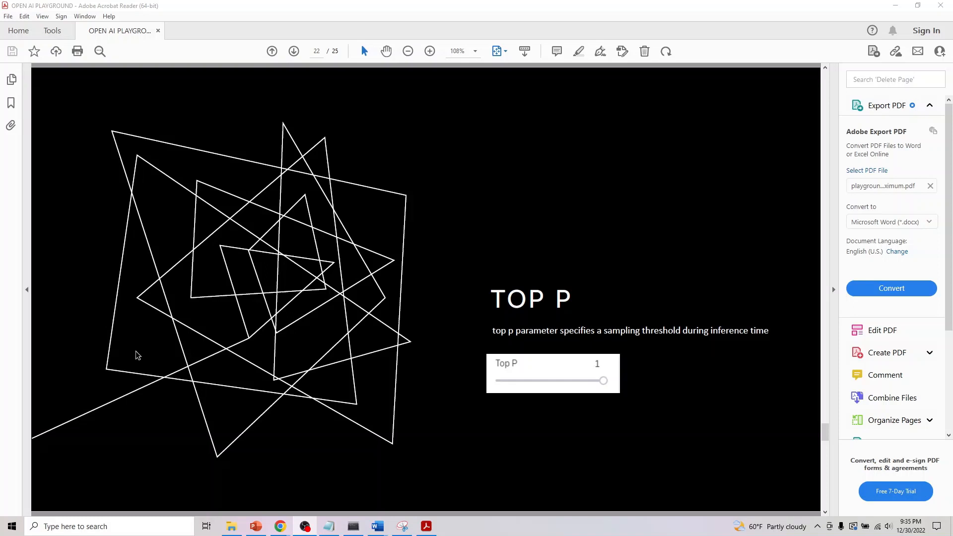
pyautogui.moveTo(225, 531)
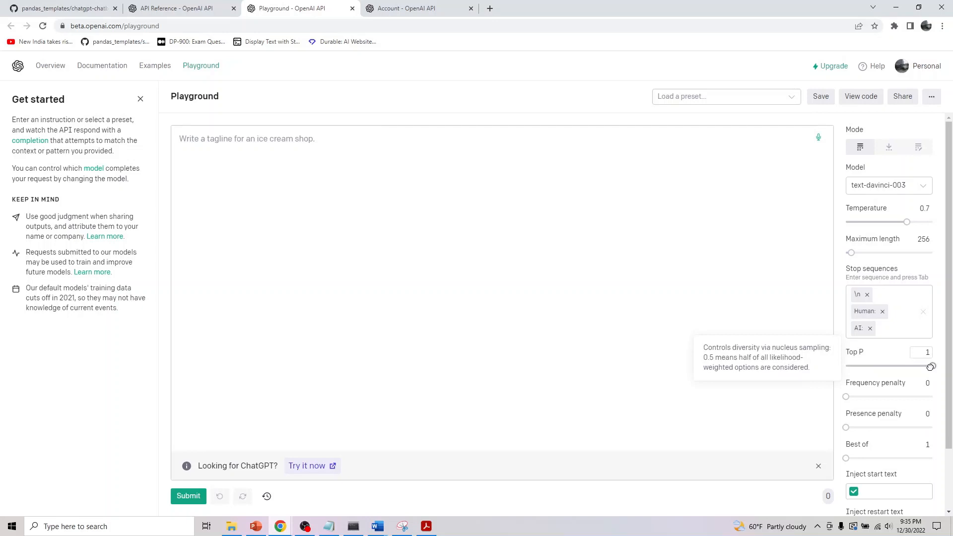
# - Drag the Top P slider down to about 0.03, then settle it at 0.16
pyautogui.moveTo(929, 366); pyautogui.dragTo(849, 366)
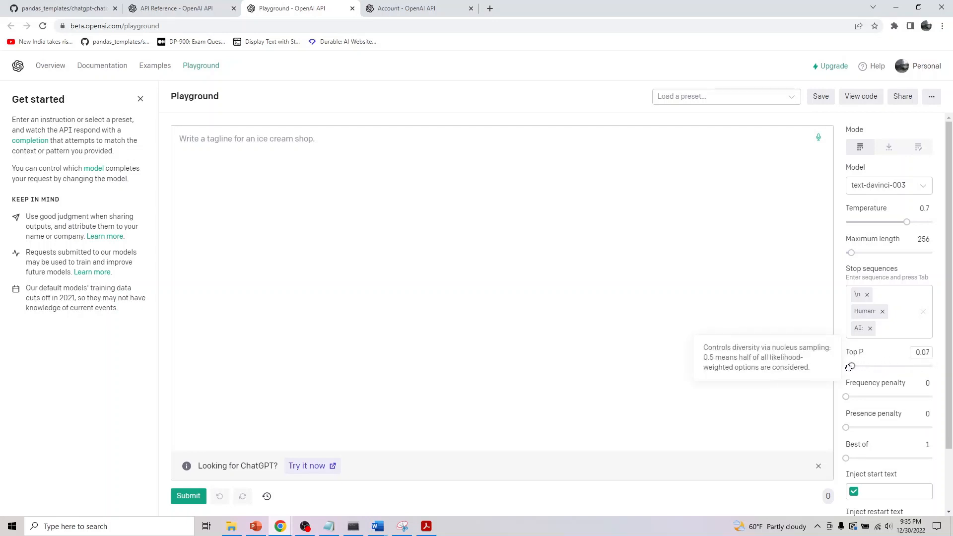
pyautogui.moveTo(850, 367); pyautogui.dragTo(847, 367)
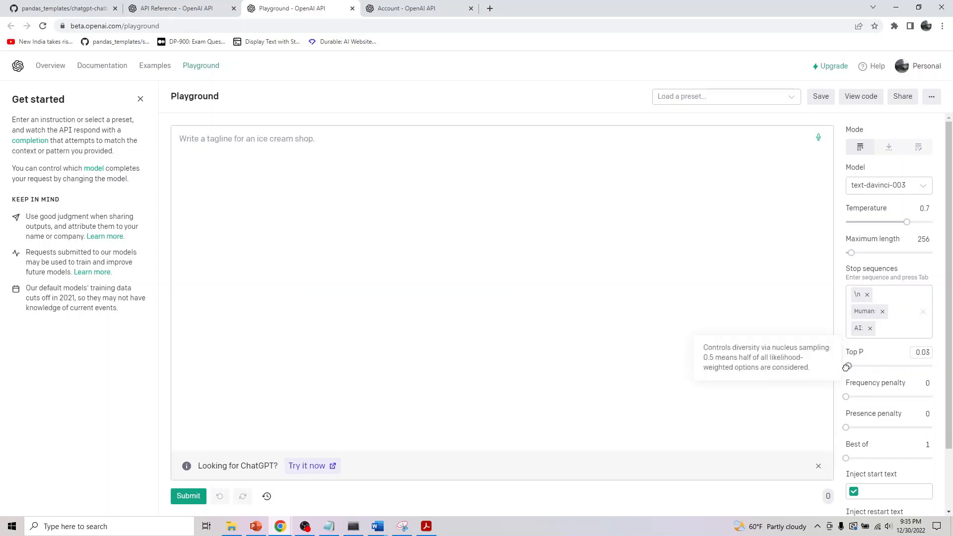
pyautogui.moveTo(847, 366); pyautogui.dragTo(859, 365)
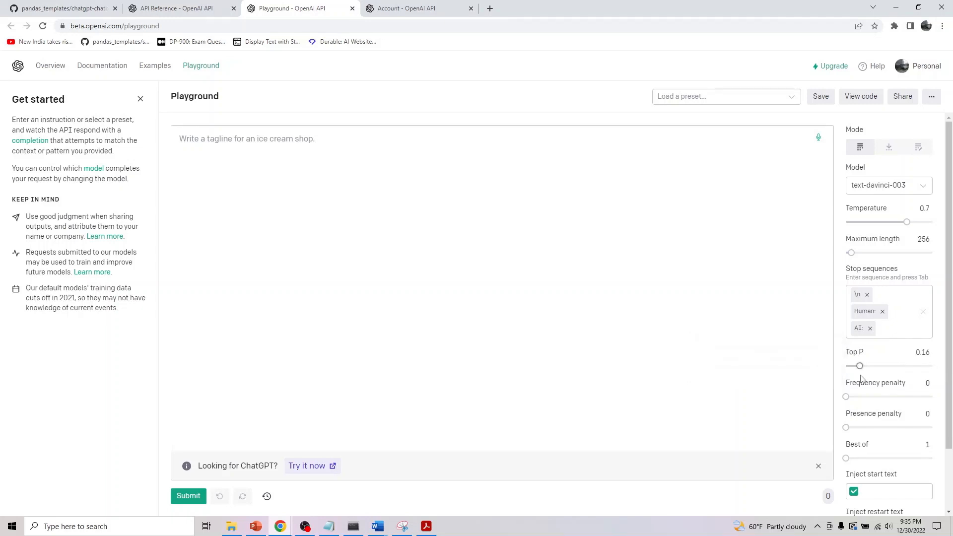
pyautogui.moveTo(855, 352)
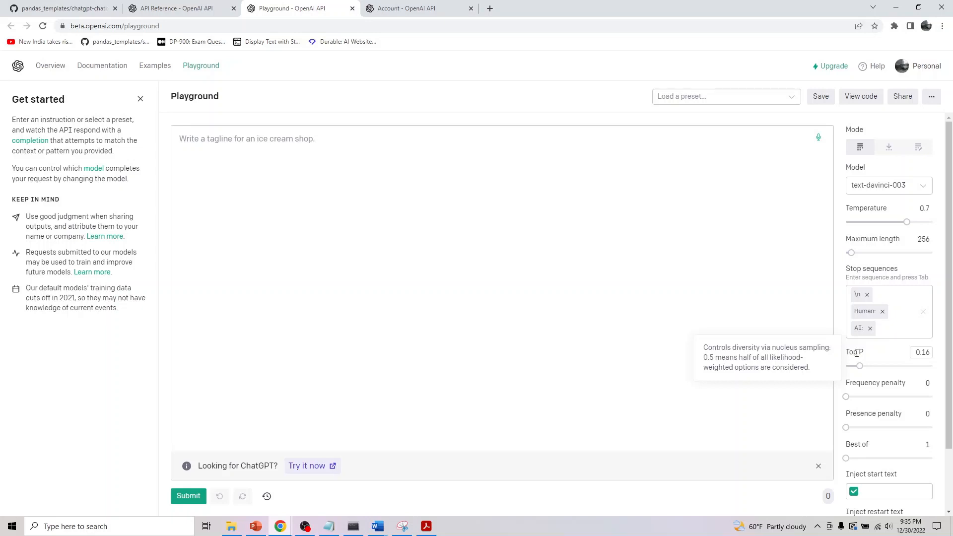
pyautogui.moveTo(445, 486)
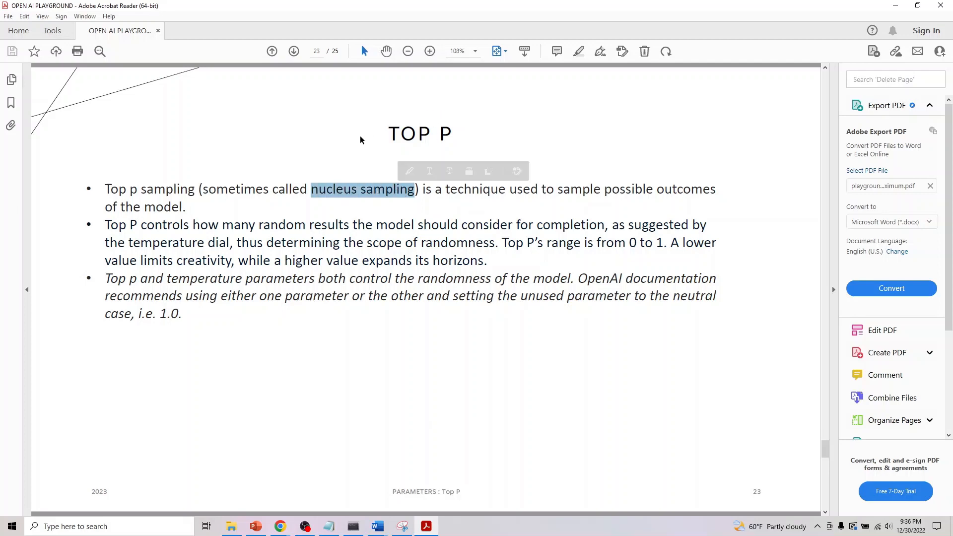
# - Advance the PDF deck to the next slide with the Next Page arrow
pyautogui.click(293, 51)
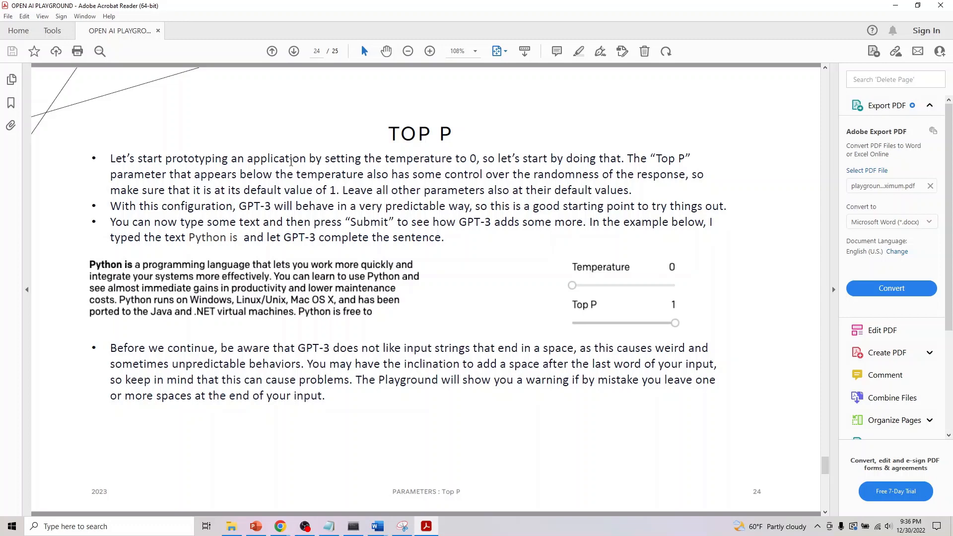
pyautogui.moveTo(446, 156)
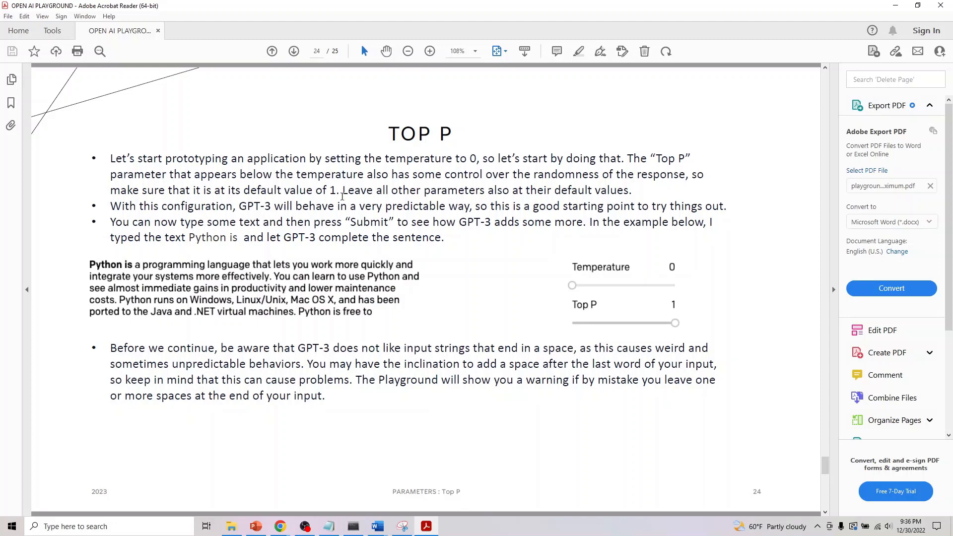
pyautogui.moveTo(597, 211)
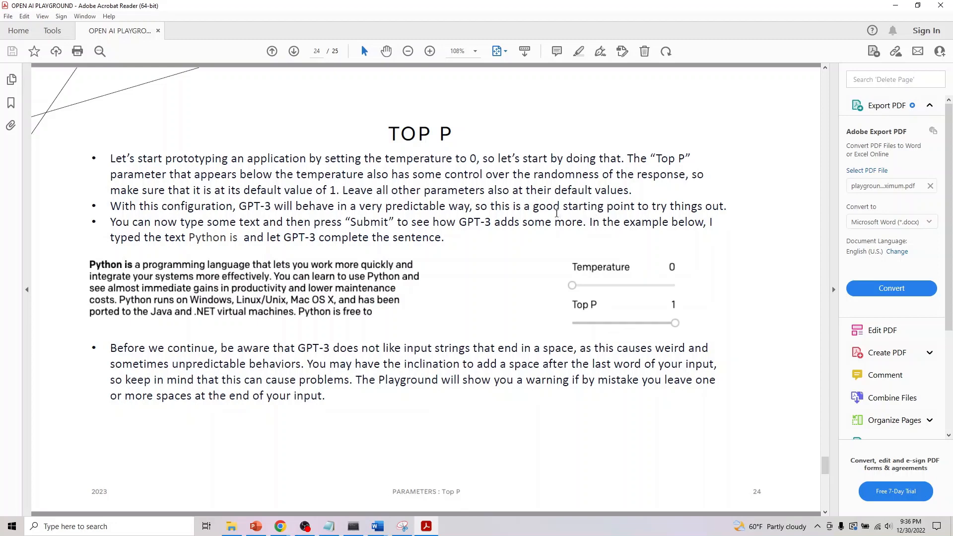
pyautogui.moveTo(260, 181)
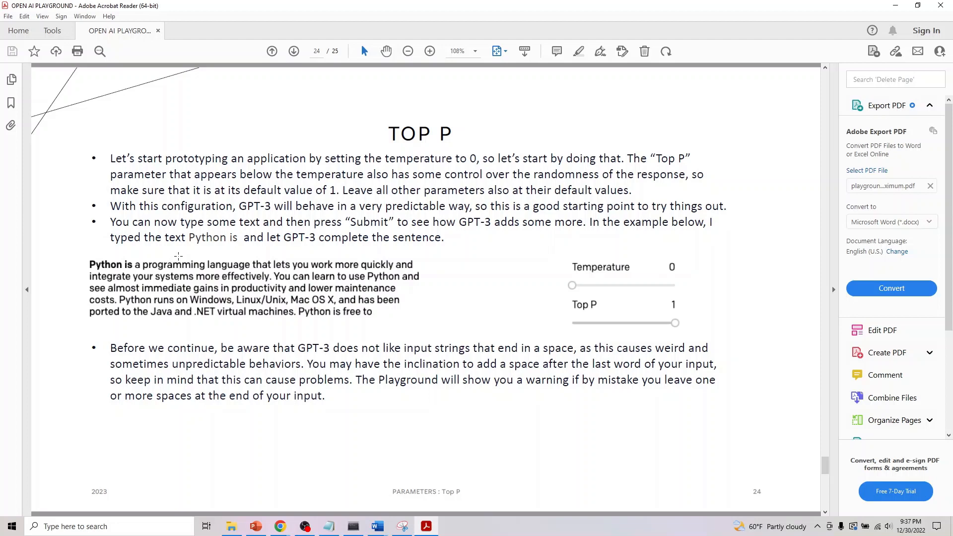
pyautogui.moveTo(271, 246)
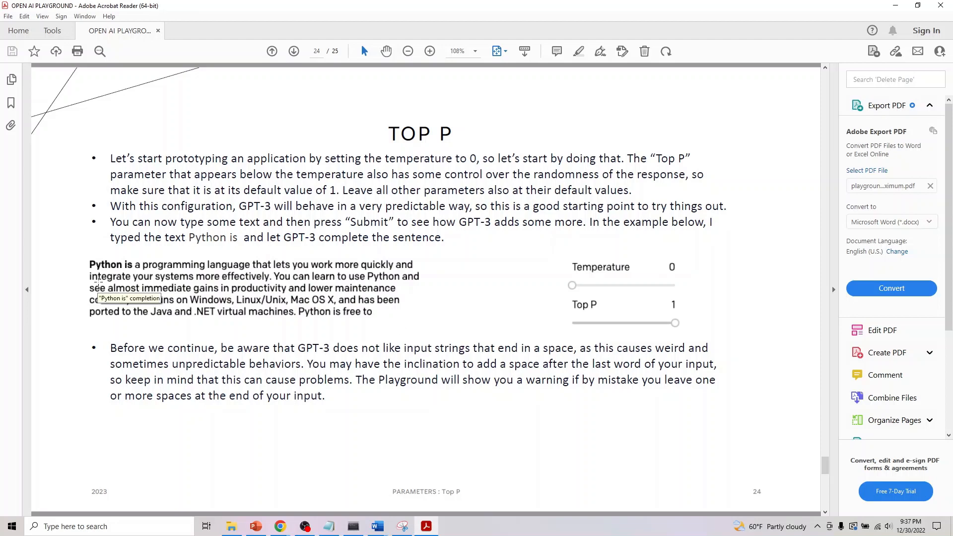
pyautogui.moveTo(306, 206)
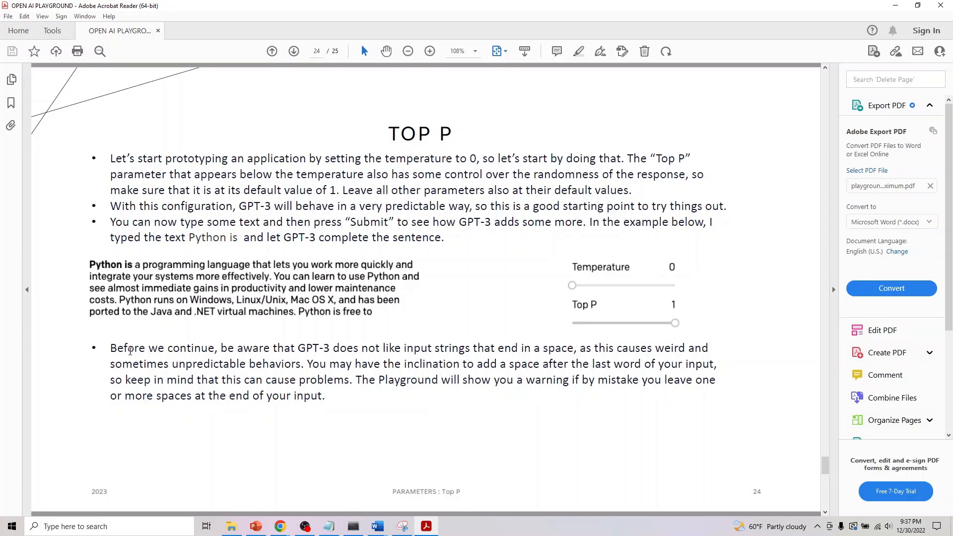
pyautogui.moveTo(223, 348)
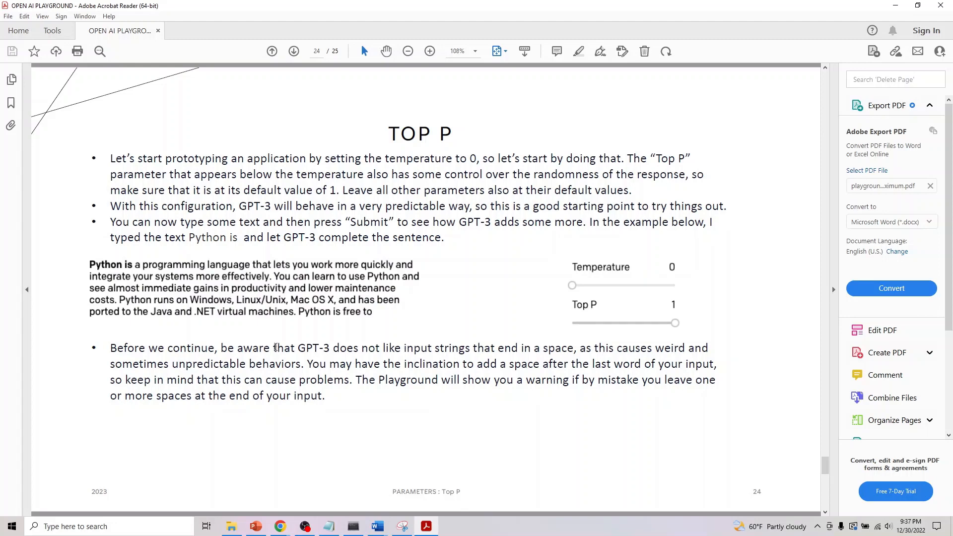
pyautogui.moveTo(586, 351)
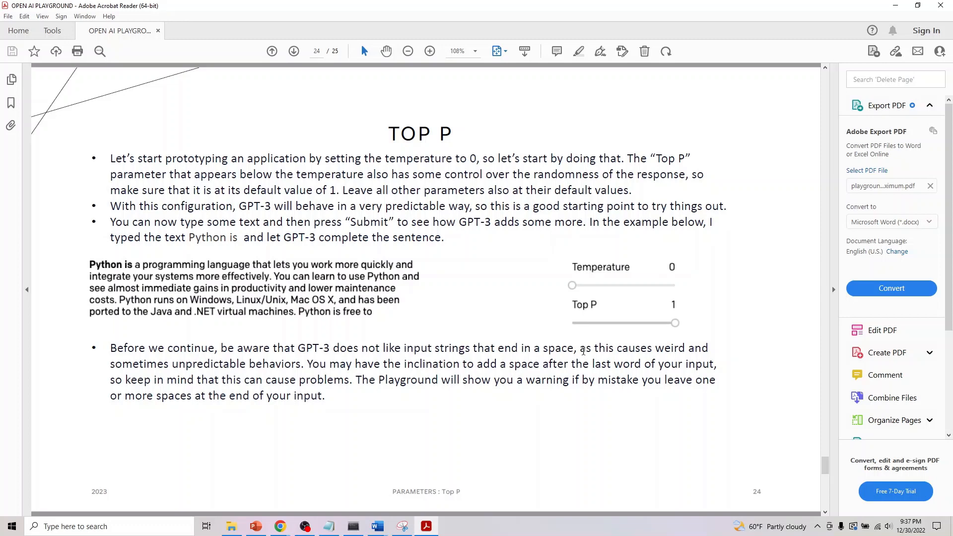
pyautogui.moveTo(337, 364)
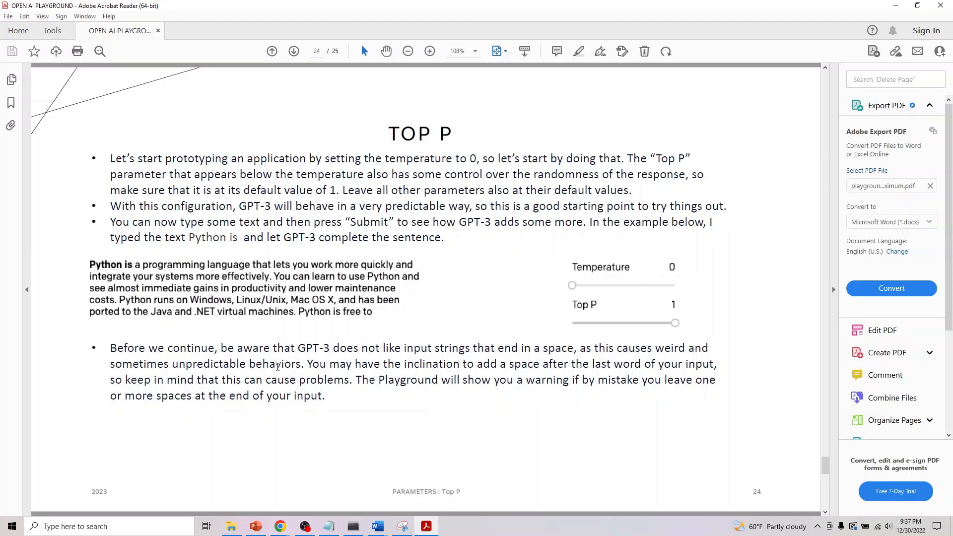
pyautogui.moveTo(313, 365)
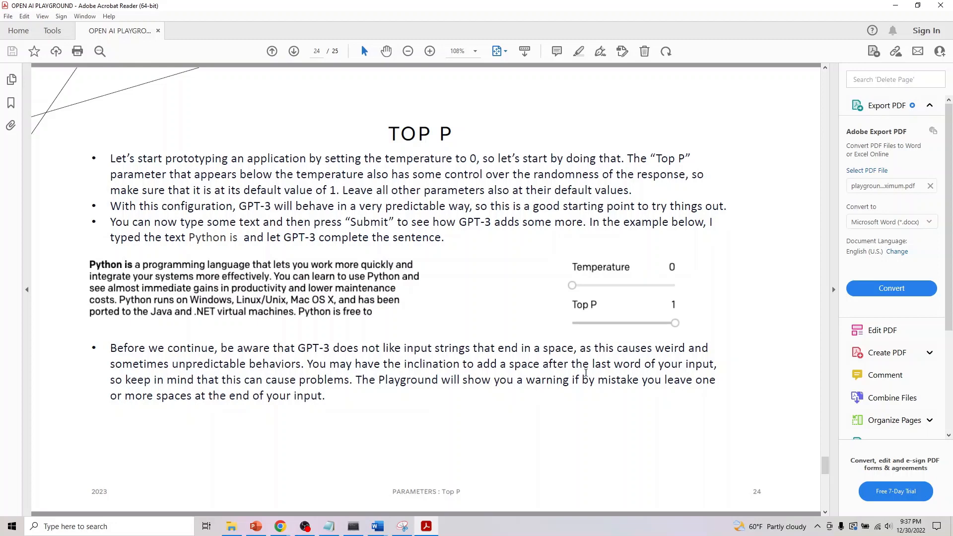
pyautogui.moveTo(722, 371)
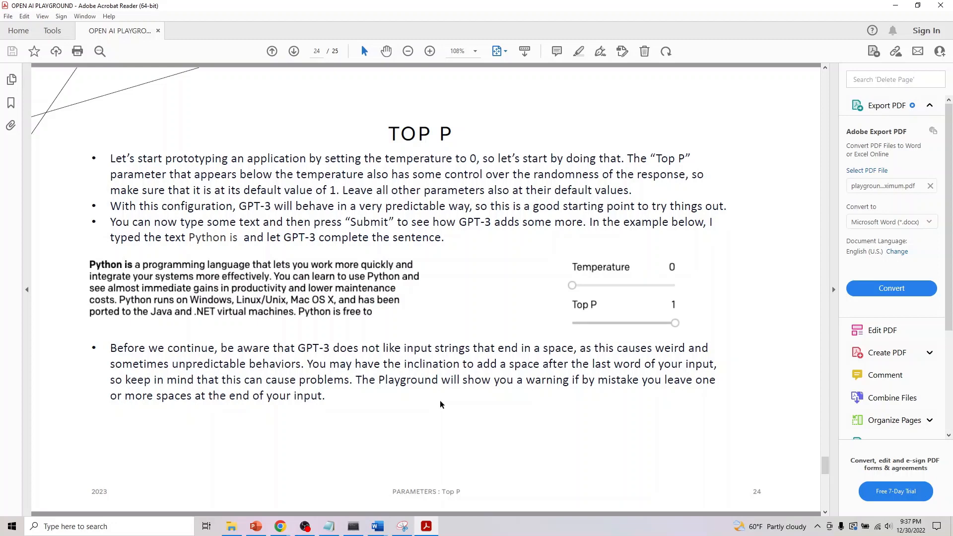
pyautogui.moveTo(439, 403)
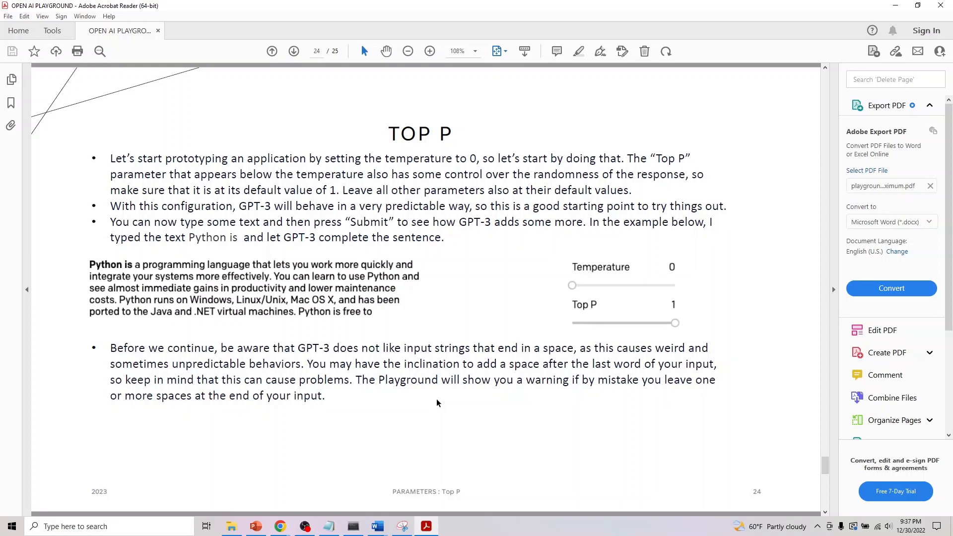
pyautogui.moveTo(434, 397)
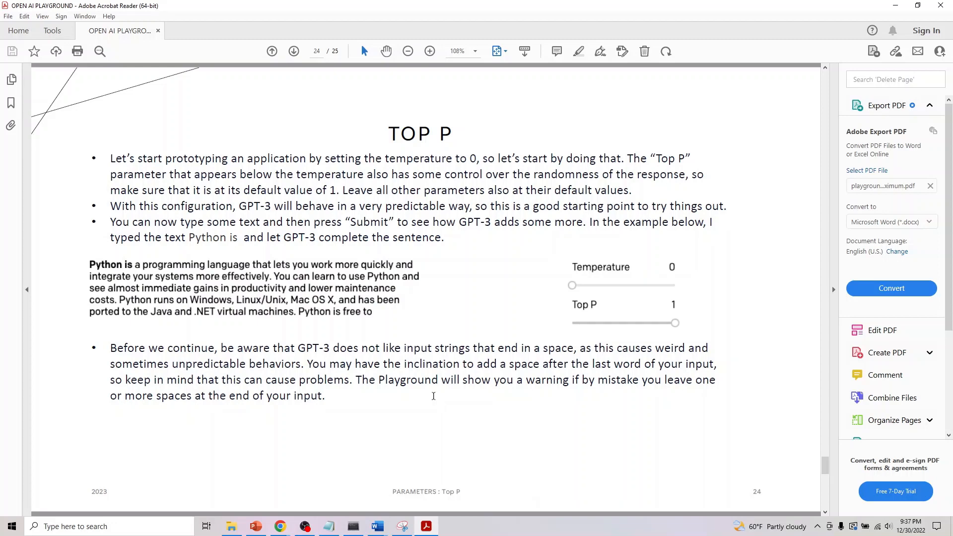
# - Advance the deck to the final slide on raising temperature to 0.5
pyautogui.click(293, 51)
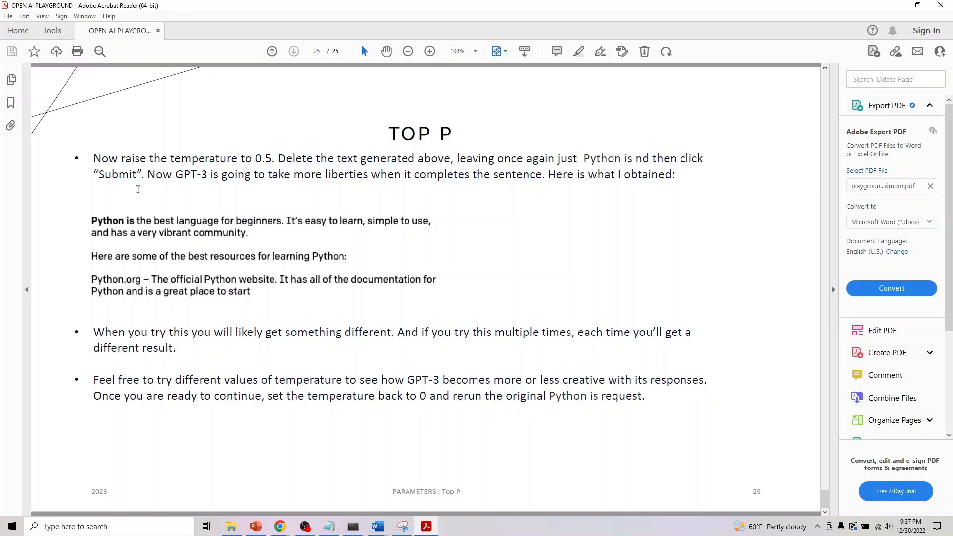
pyautogui.moveTo(224, 270)
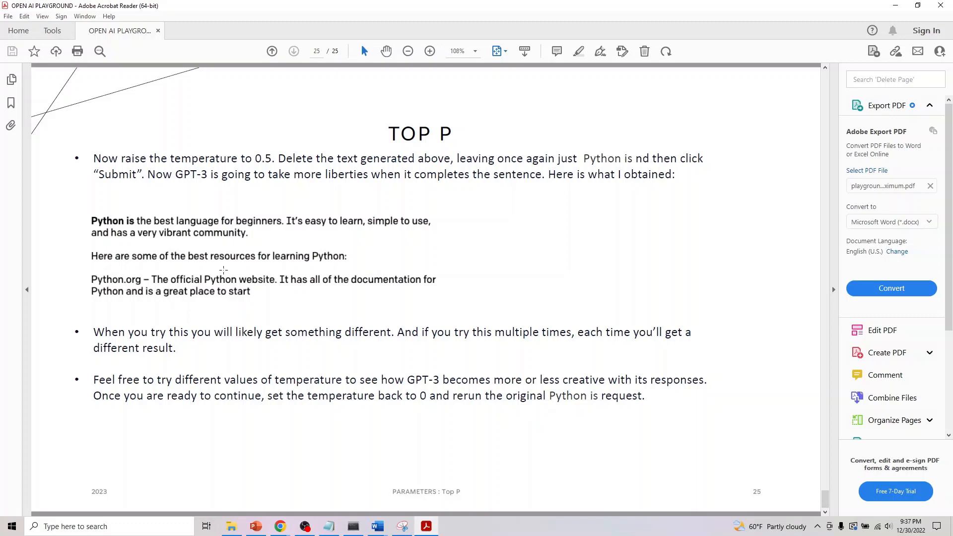
pyautogui.moveTo(231, 342)
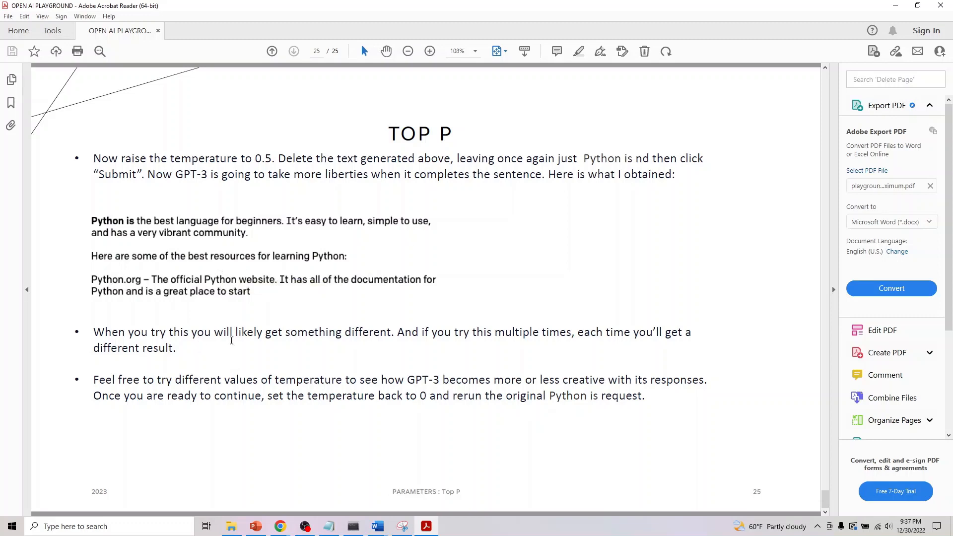
pyautogui.moveTo(338, 339)
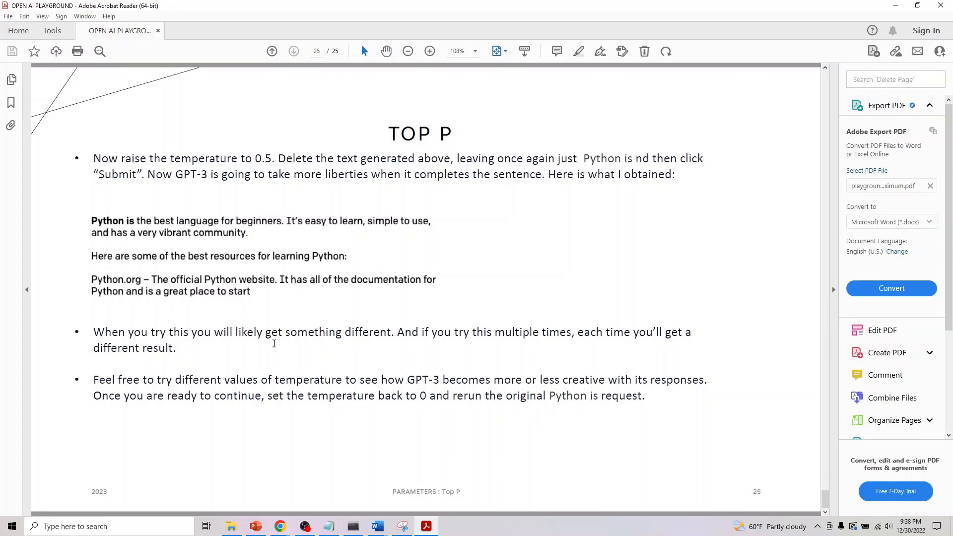
pyautogui.moveTo(253, 342)
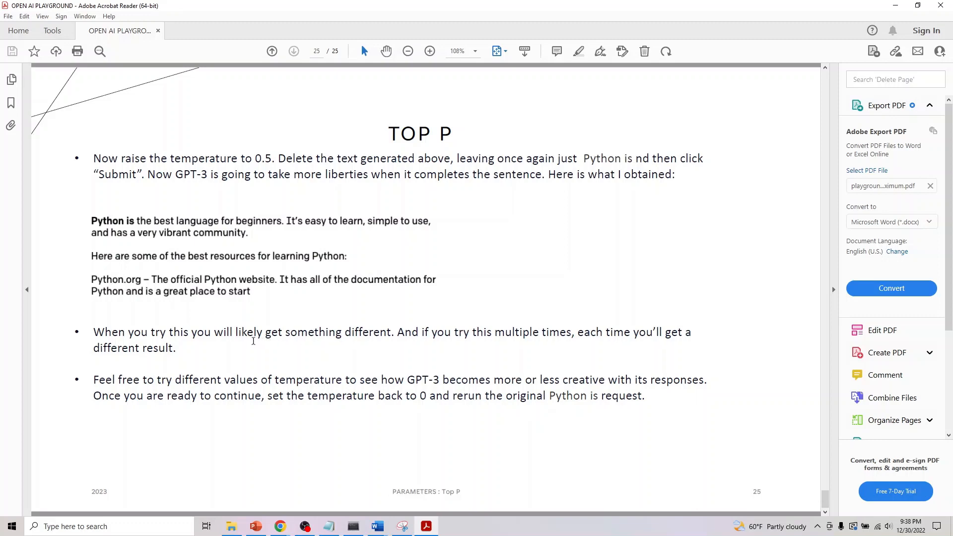
pyautogui.moveTo(125, 369)
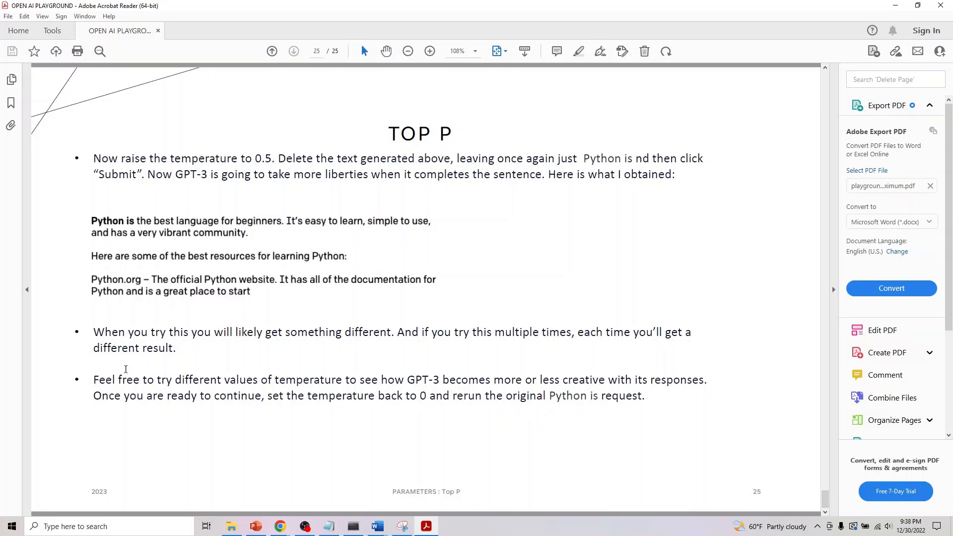